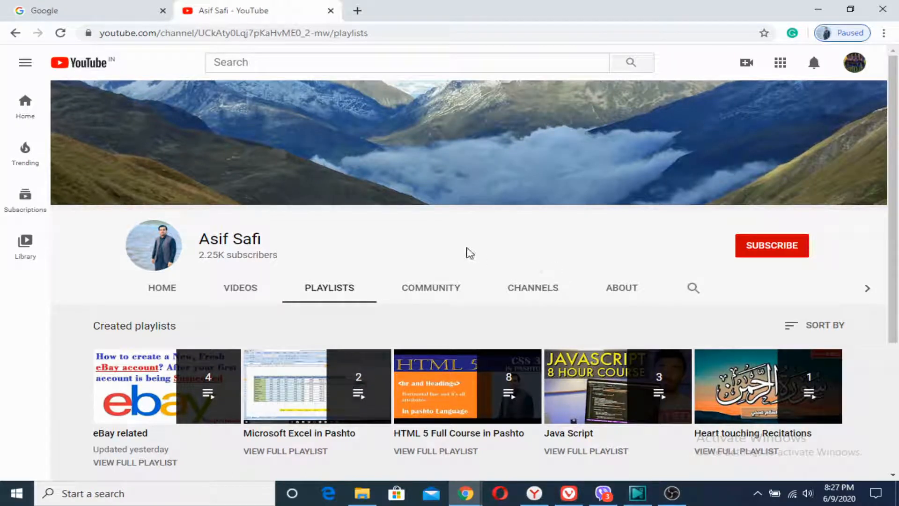
mouse_move(510, 249)
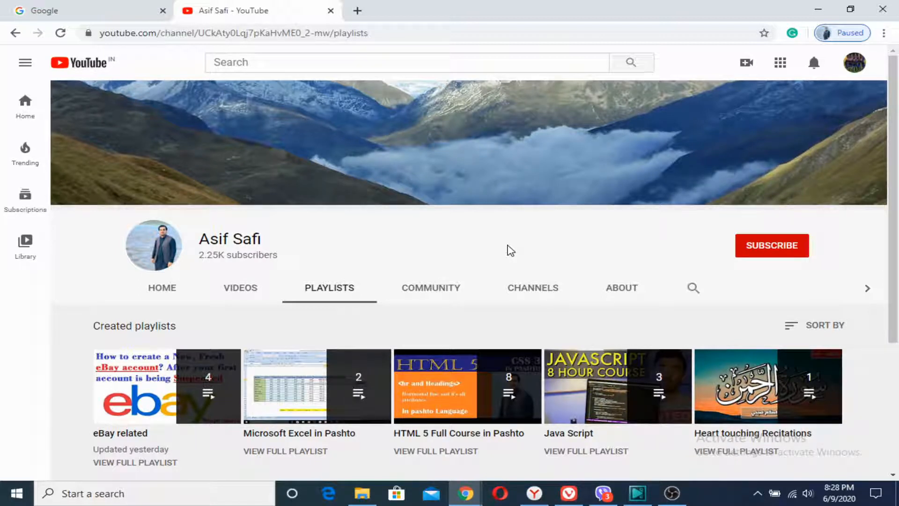
mouse_move(606, 250)
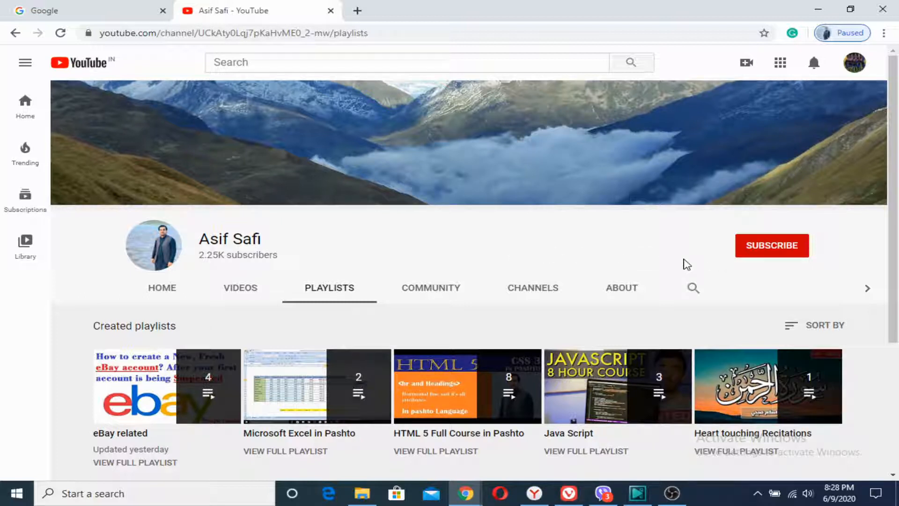
Step: Subscribe to the YouTube channel and switch to the Google search tab
left_click(771, 245)
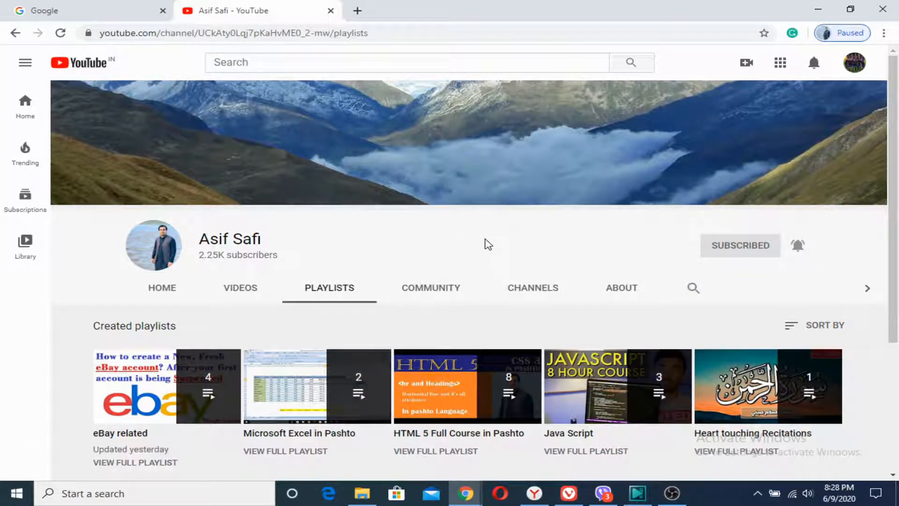
left_click(361, 10)
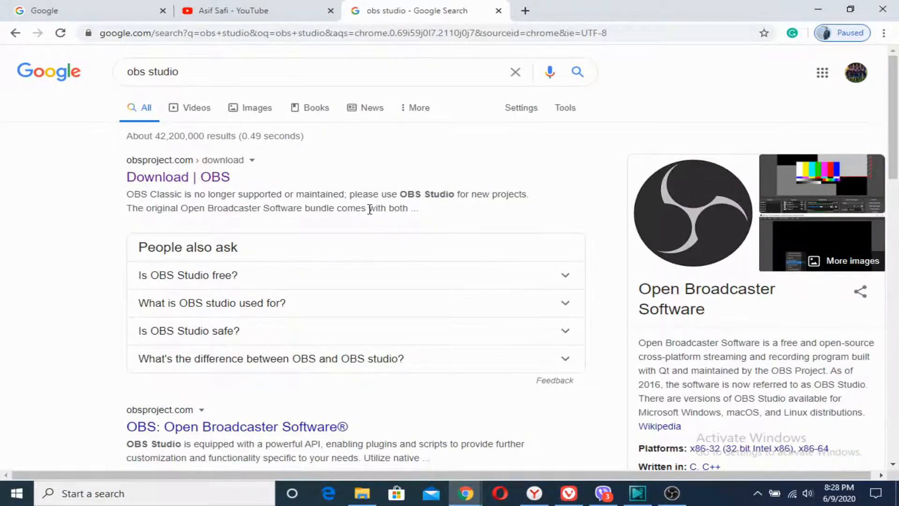
Step: Open the 'Download | OBS' result from the 'obs studio' Google search
scroll("down", 3)
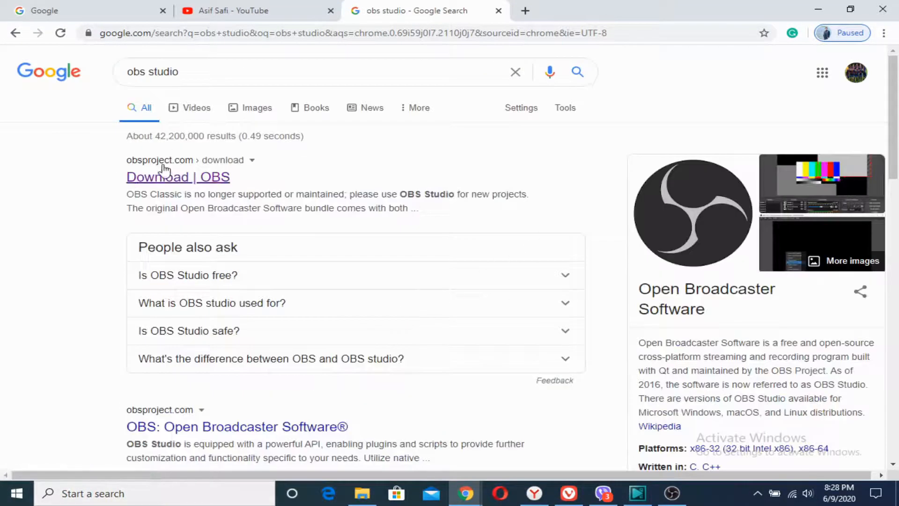
mouse_move(159, 182)
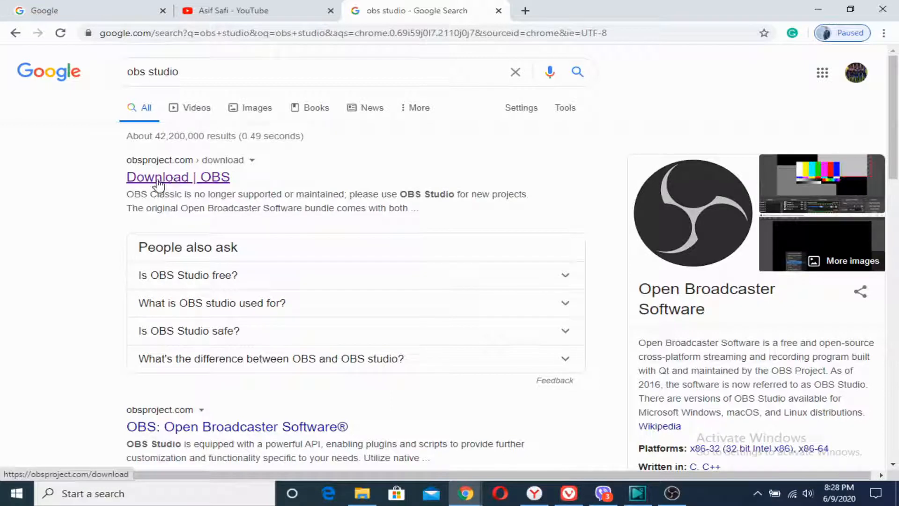
left_click(178, 177)
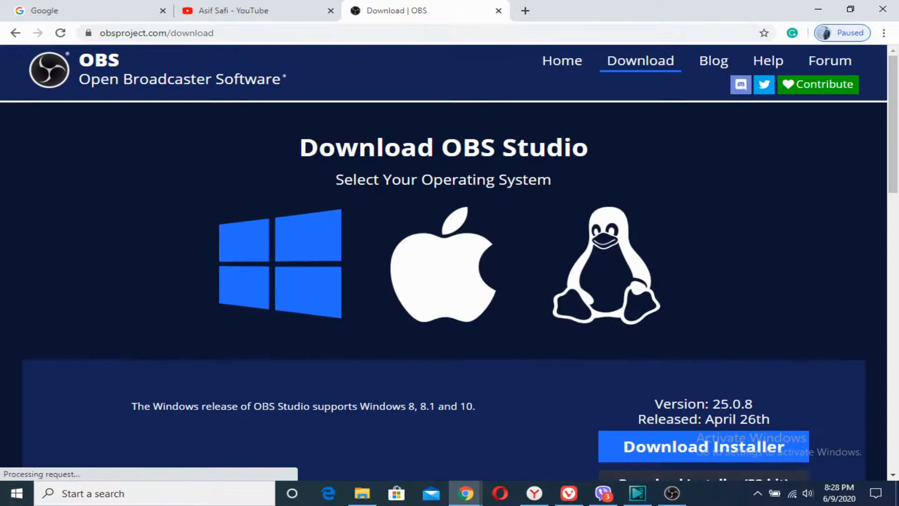
Step: Download the OBS Studio Windows installer from the download page
scroll("down", 3)
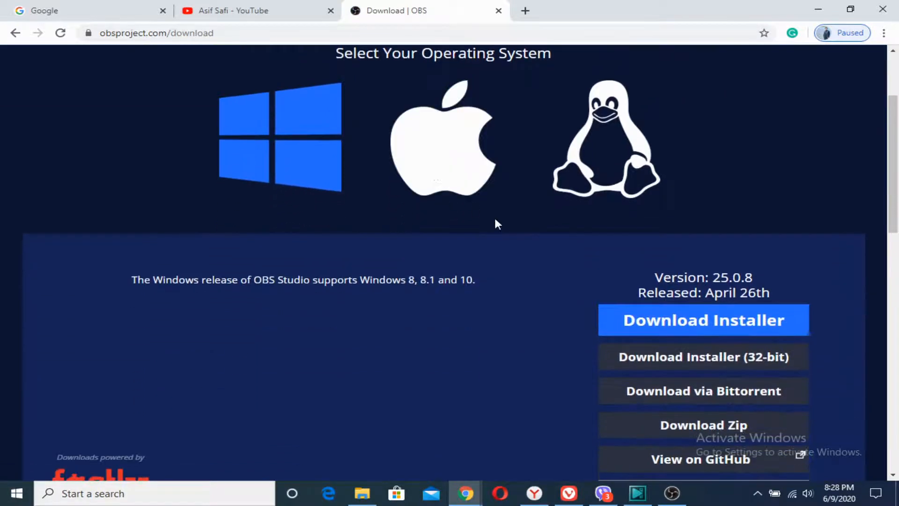
left_click(704, 320)
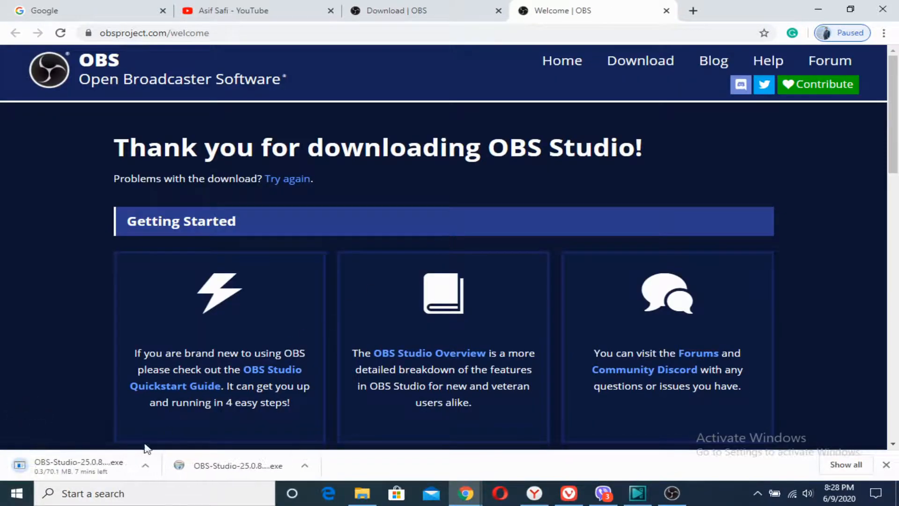
mouse_move(685, 464)
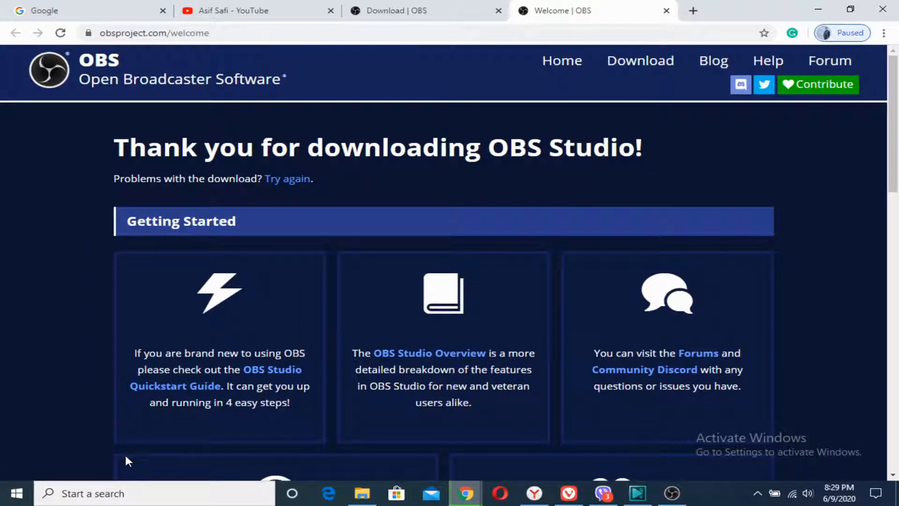
mouse_move(434, 220)
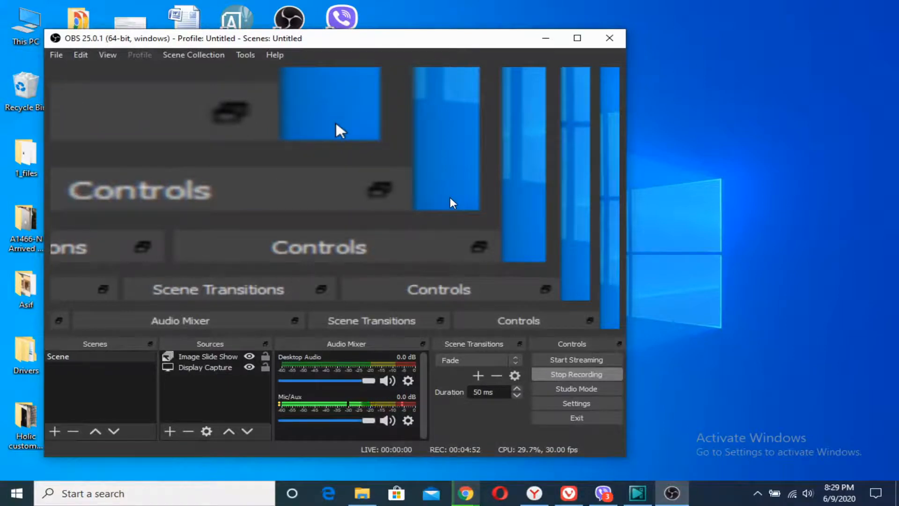
mouse_move(652, 216)
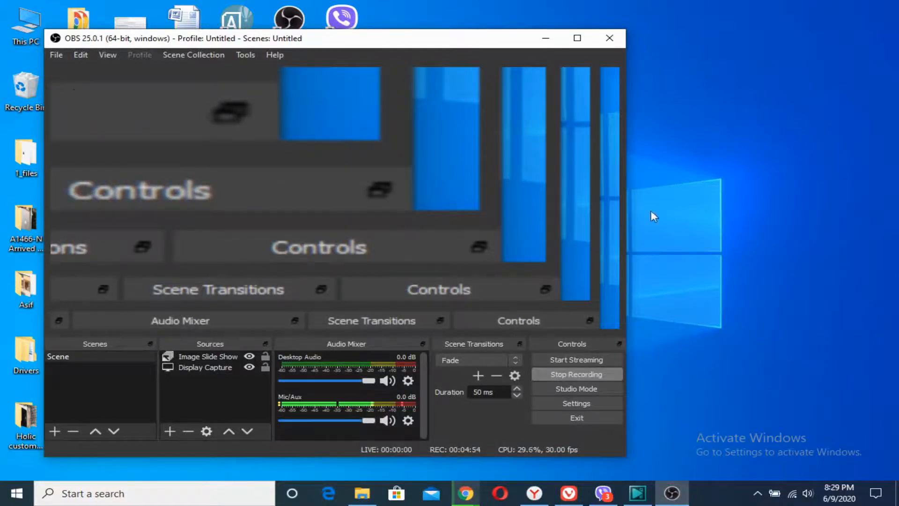
mouse_move(848, 223)
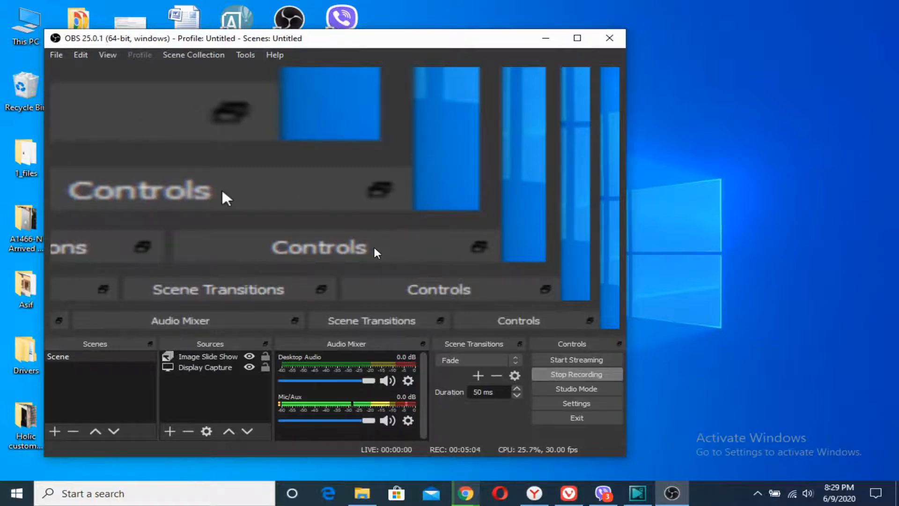
mouse_move(95, 67)
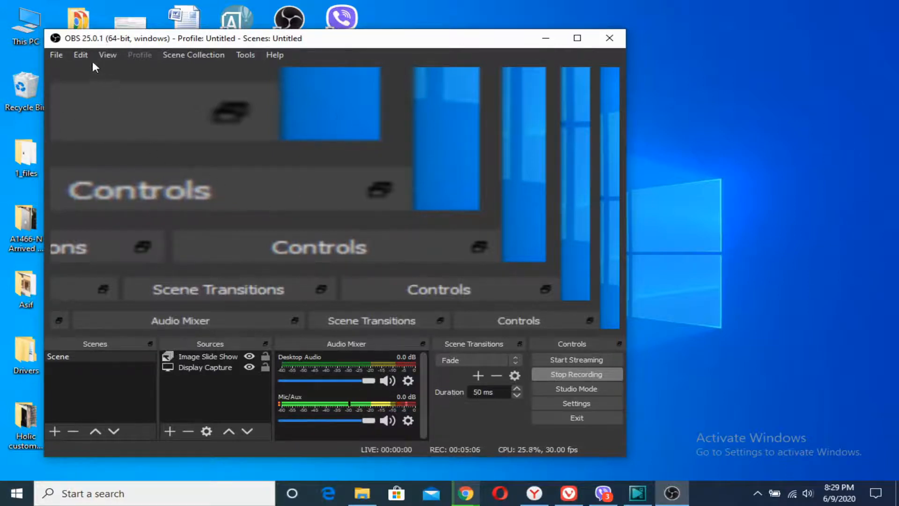
Step: Apply Edit > Transform > Fit to screen to the display capture source
left_click(80, 55)
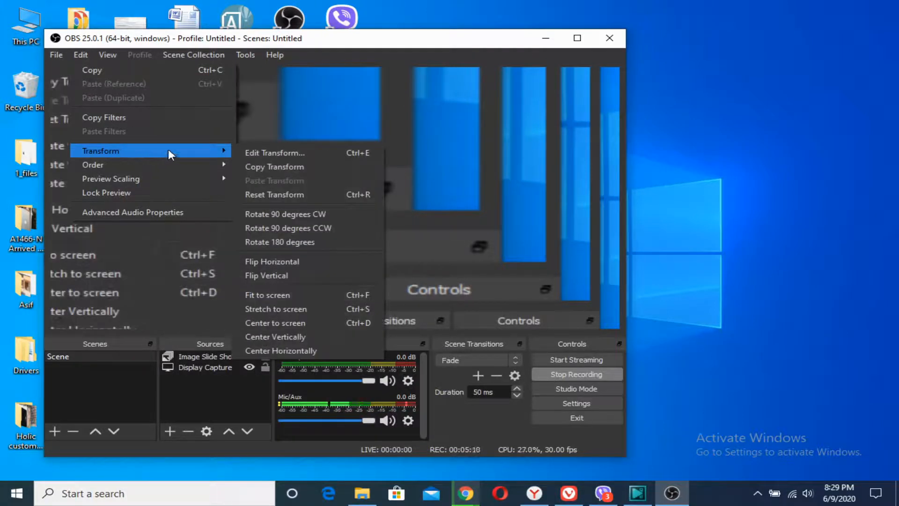
mouse_move(282, 196)
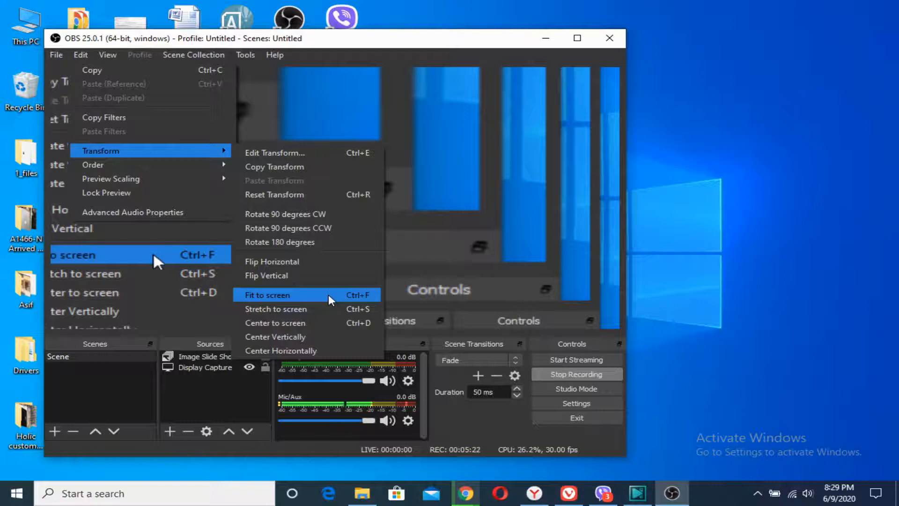
left_click(267, 295)
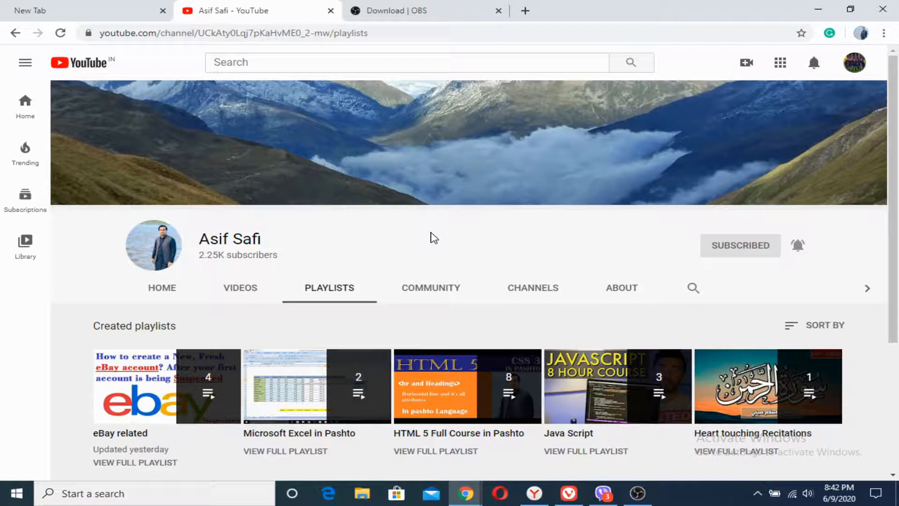
mouse_move(417, 246)
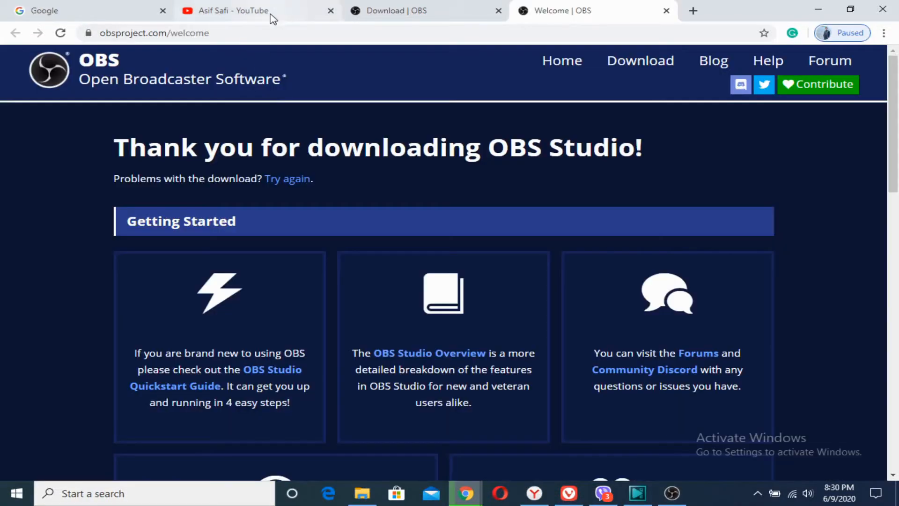
Step: Switch back to the 'Asif Safi - YouTube' playlists tab
left_click(237, 10)
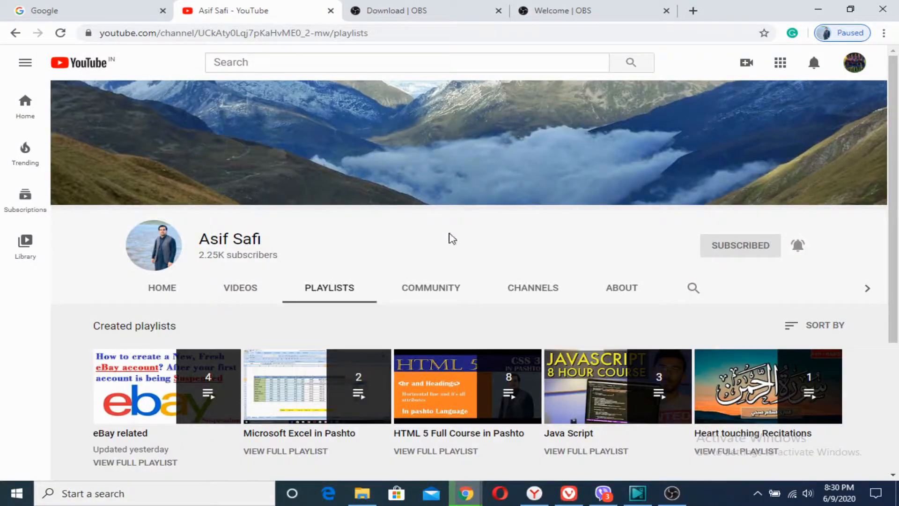
mouse_move(452, 242)
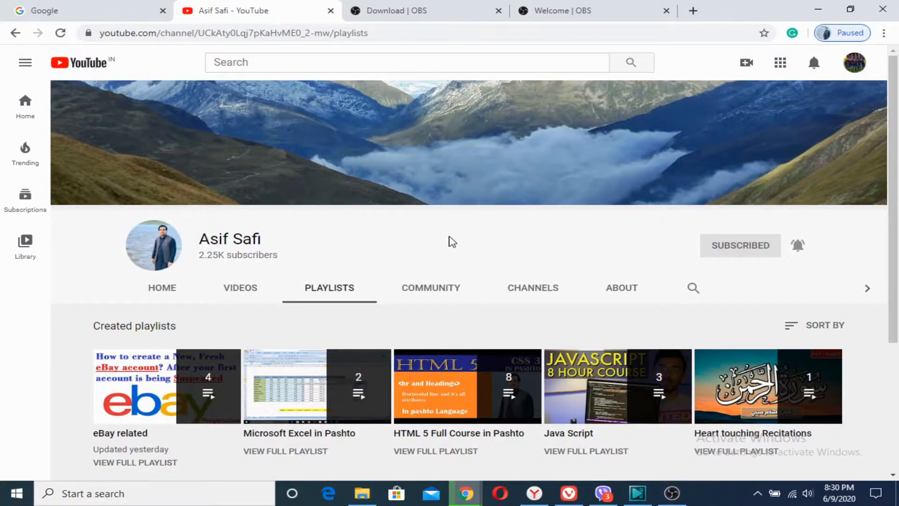